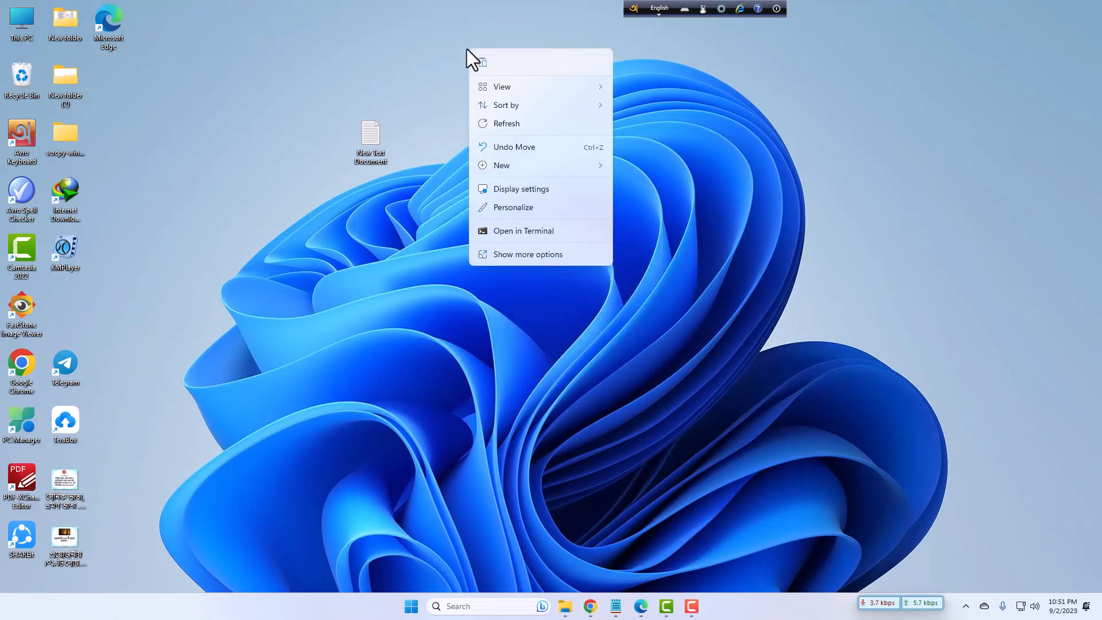
Dismiss the desktop menu and bring Chrome's Blogger Post: Edit tab forward
{"action": "left_click", "coordinate": [512, 134]}
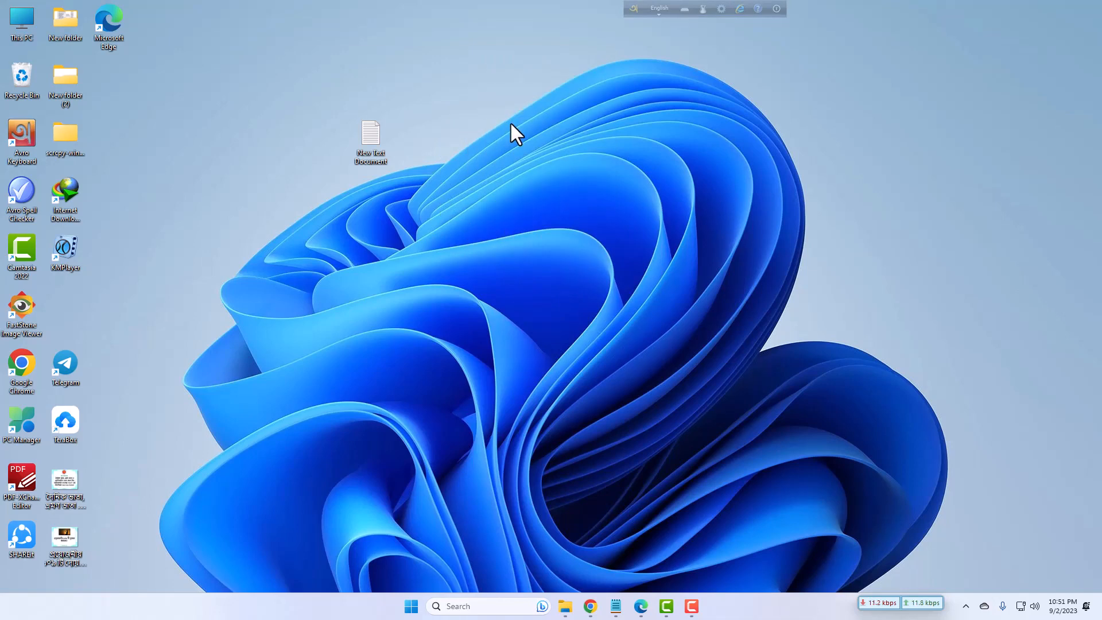
{"action": "mouse_move", "coordinate": [509, 115]}
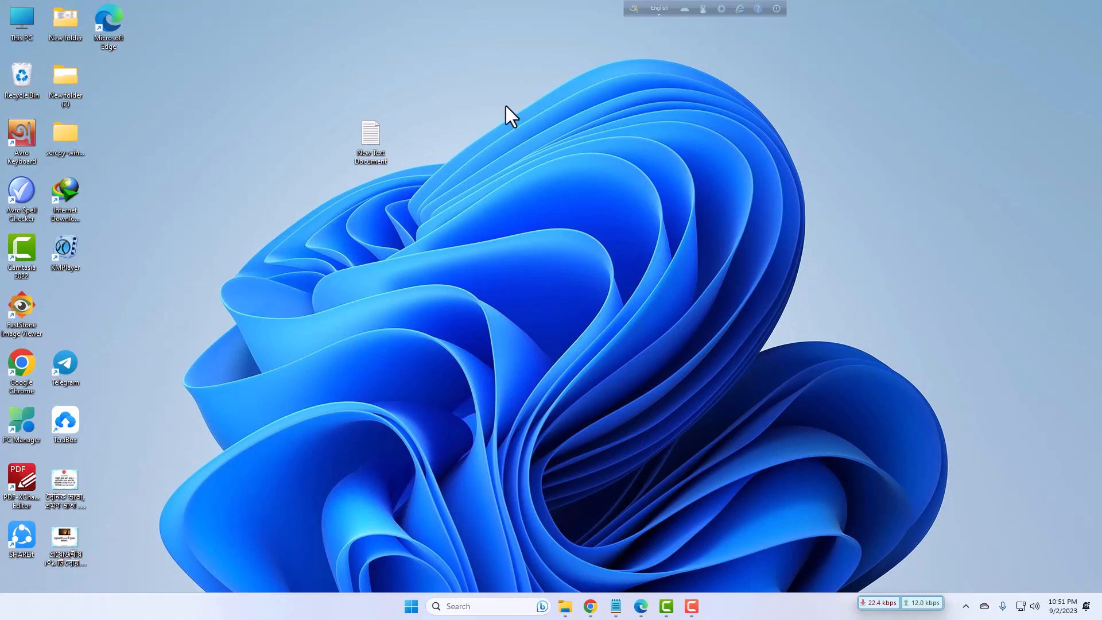
{"action": "mouse_move", "coordinate": [575, 430]}
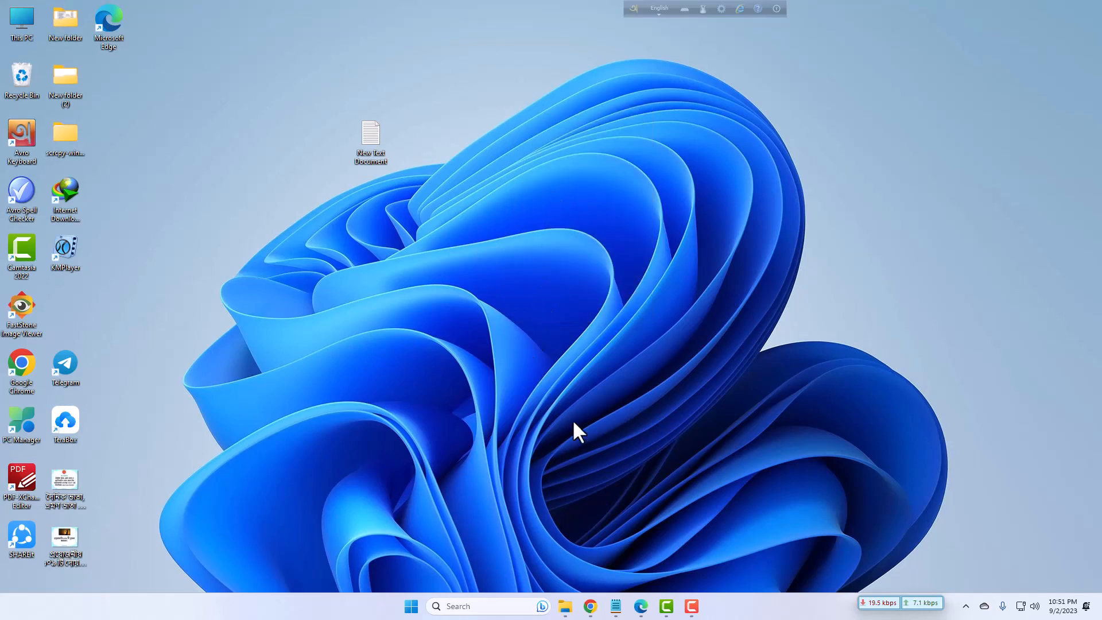
{"action": "left_click", "coordinate": [588, 606]}
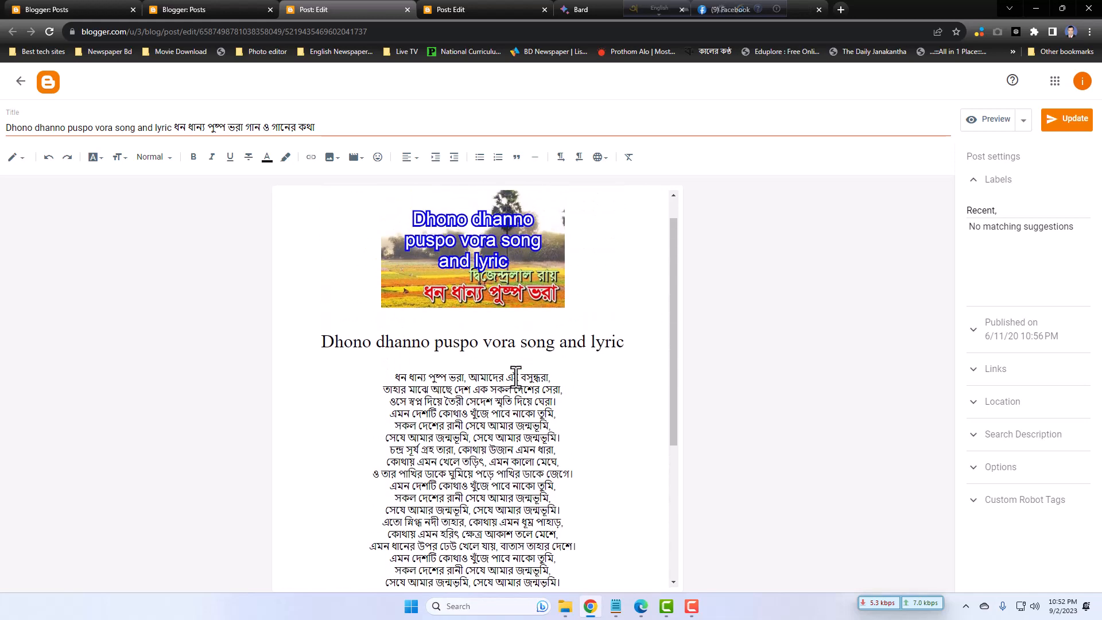
Open the (Untitled) draft from the Posts list and switch between the Post: Edit tabs
{"action": "scroll", "scroll_direction": "down", "scroll_amount": 3}
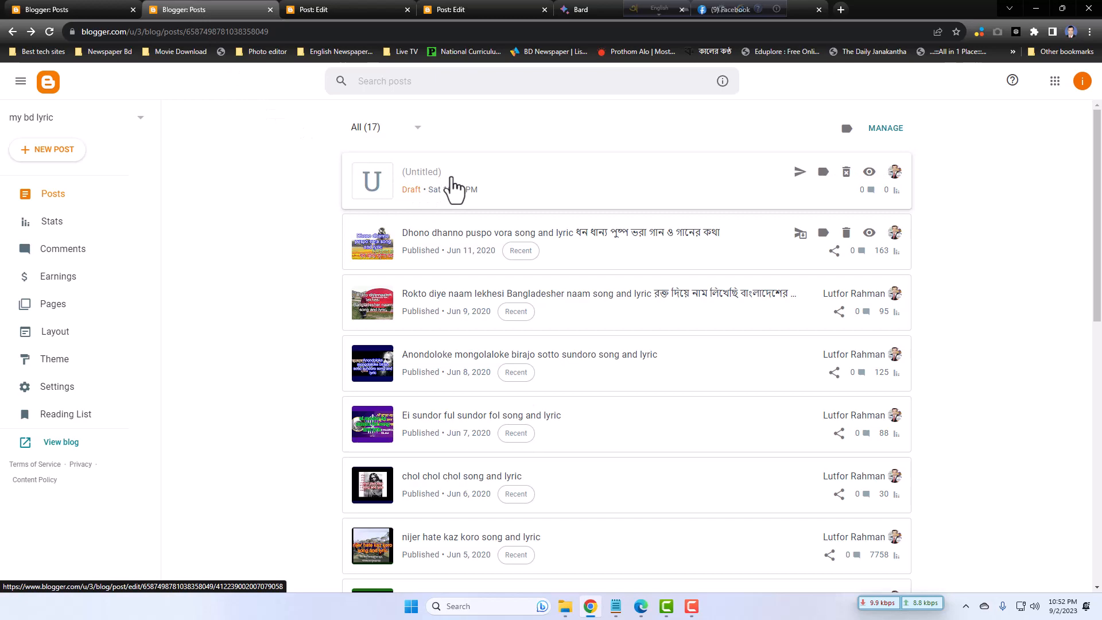
{"action": "left_click", "coordinate": [422, 173]}
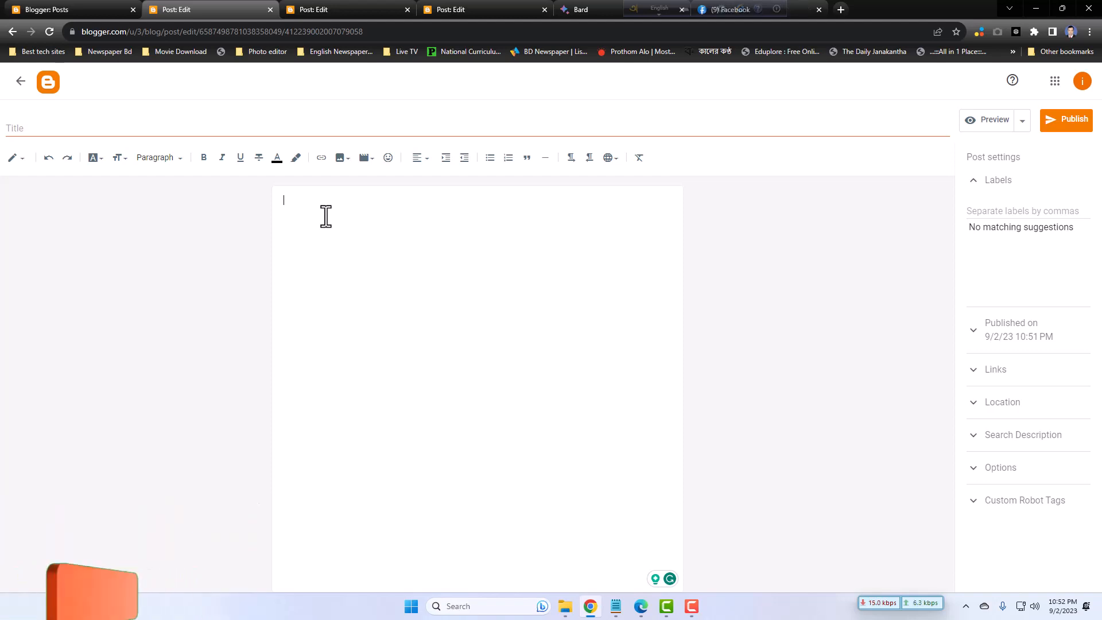
{"action": "left_click", "coordinate": [317, 10]}
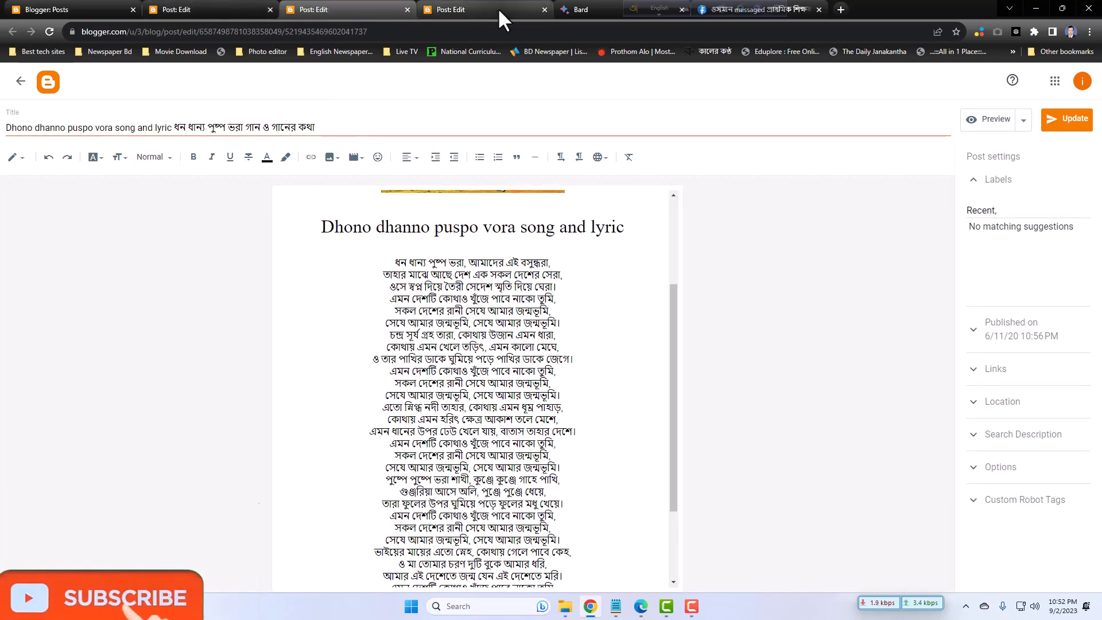
{"action": "left_click", "coordinate": [195, 9]}
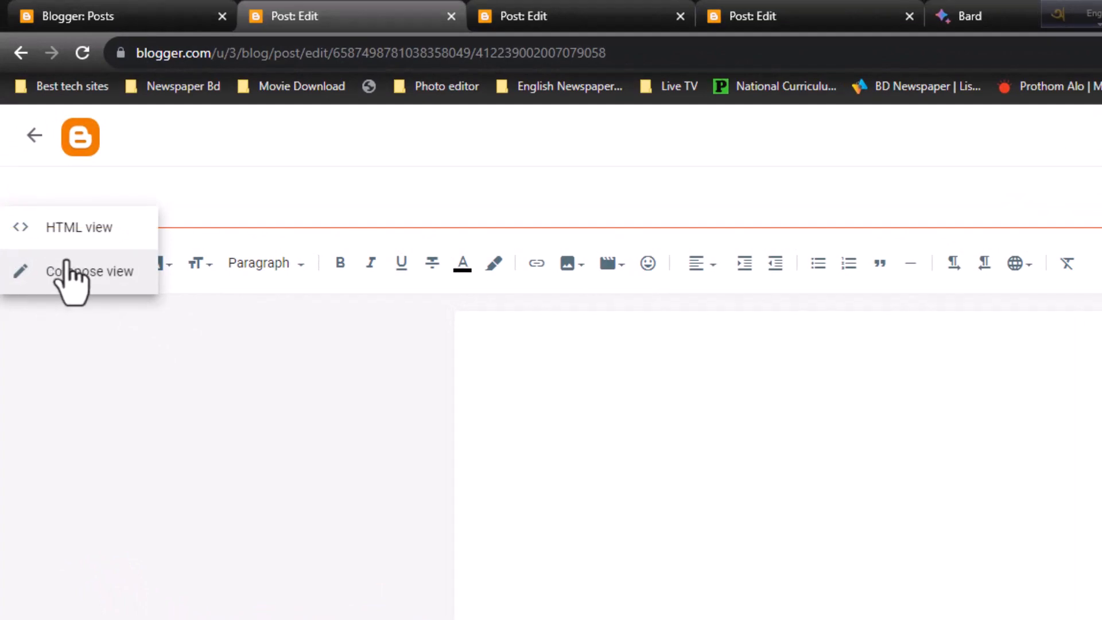
{"action": "mouse_move", "coordinate": [101, 379]}
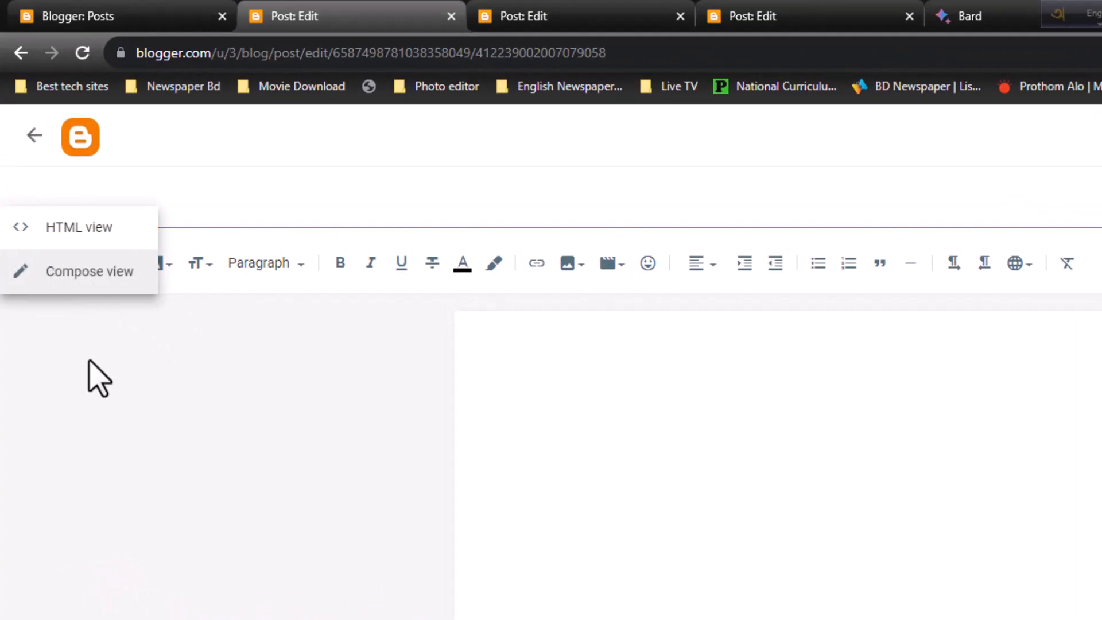
{"action": "mouse_move", "coordinate": [101, 274]}
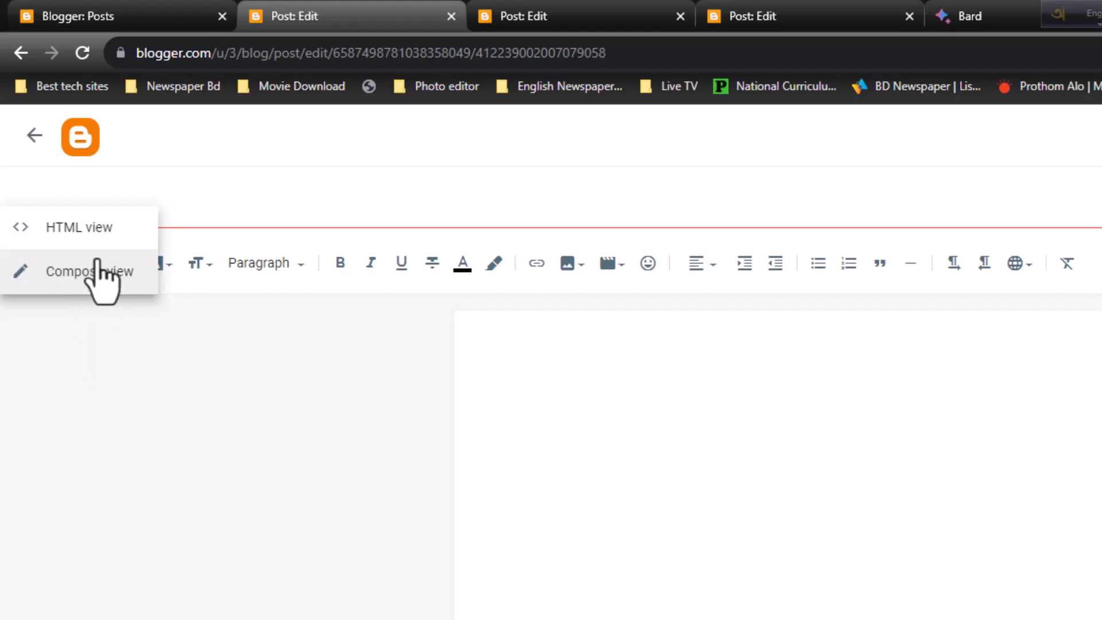
Set the blank draft to HTML view and show the copy-to-clipboard tutorial post
{"action": "left_click", "coordinate": [79, 227]}
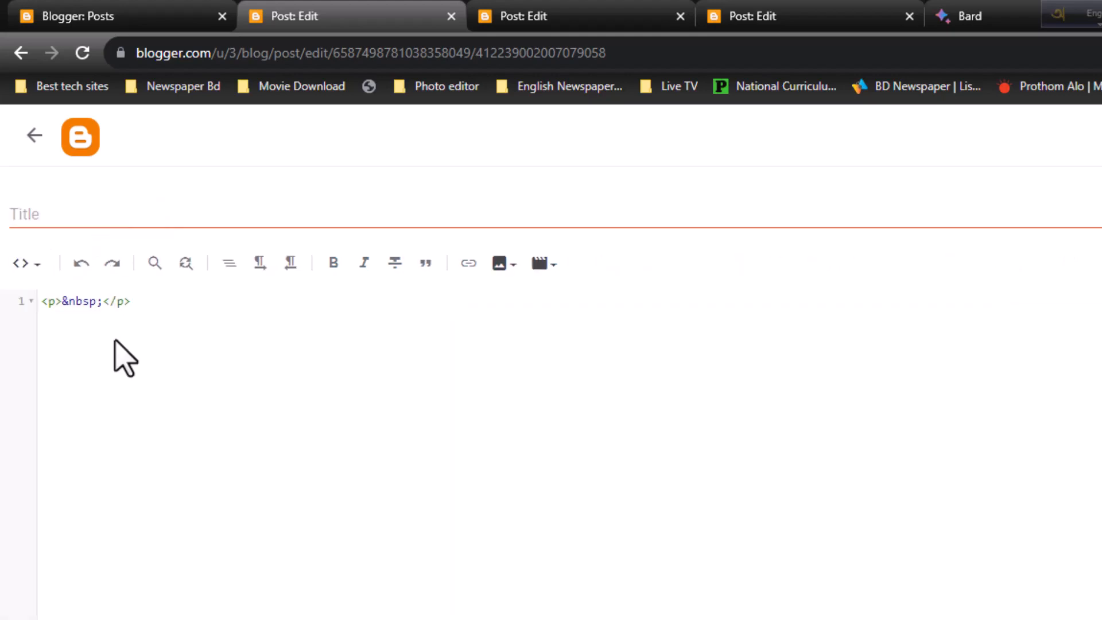
{"action": "left_click", "coordinate": [131, 301]}
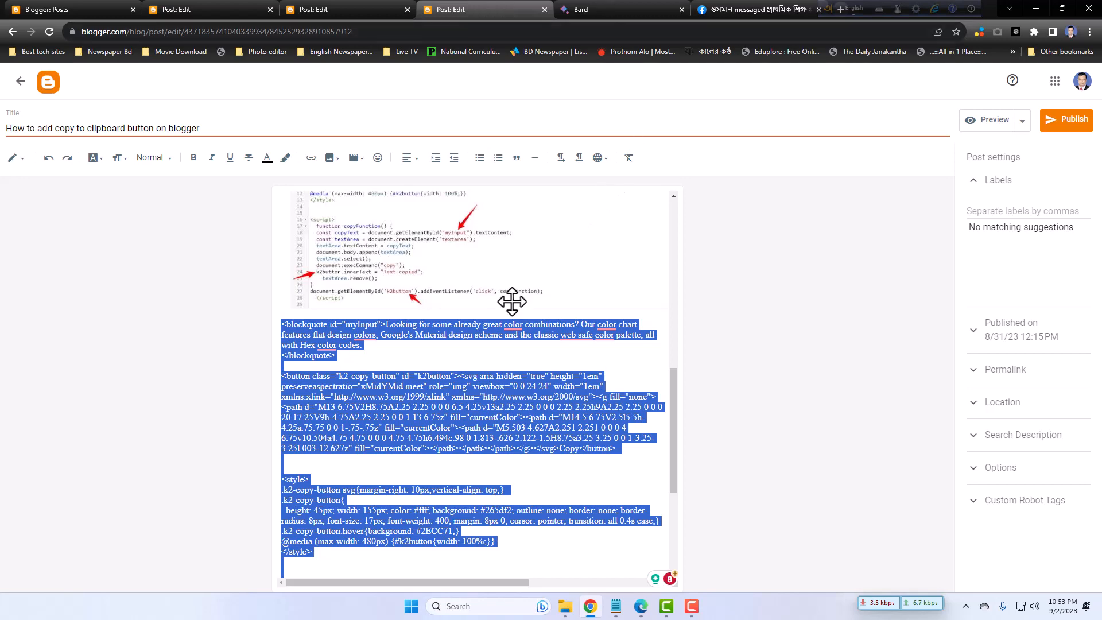
Copy the tutorial's blockquote, button, style and script code, then return to the blank draft
{"action": "scroll", "scroll_direction": "down", "scroll_amount": 3}
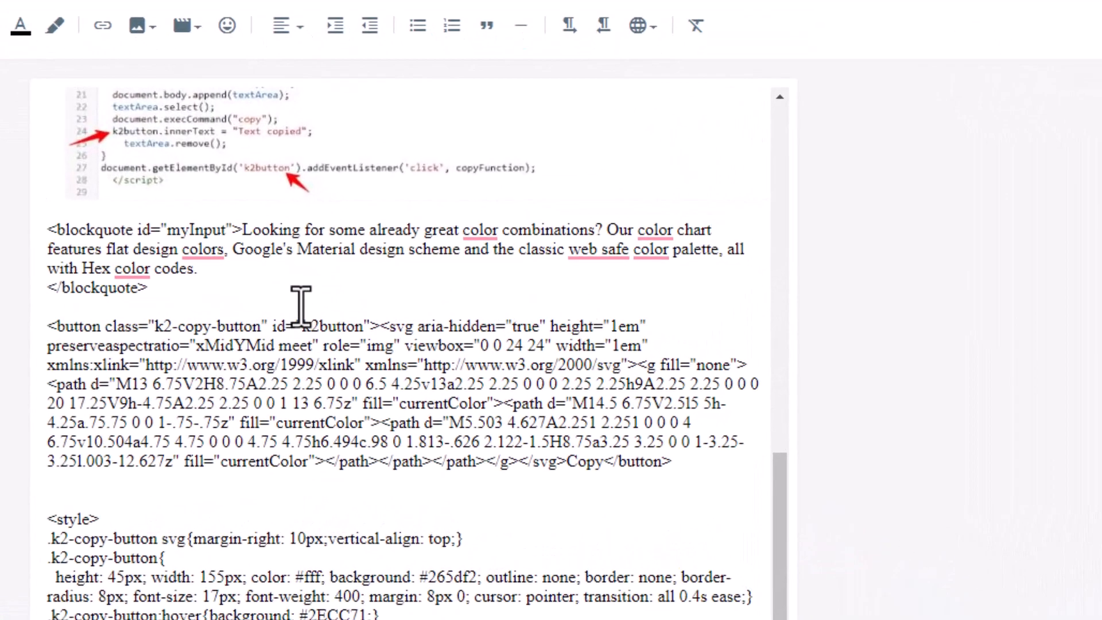
{"action": "left_click", "coordinate": [203, 249]}
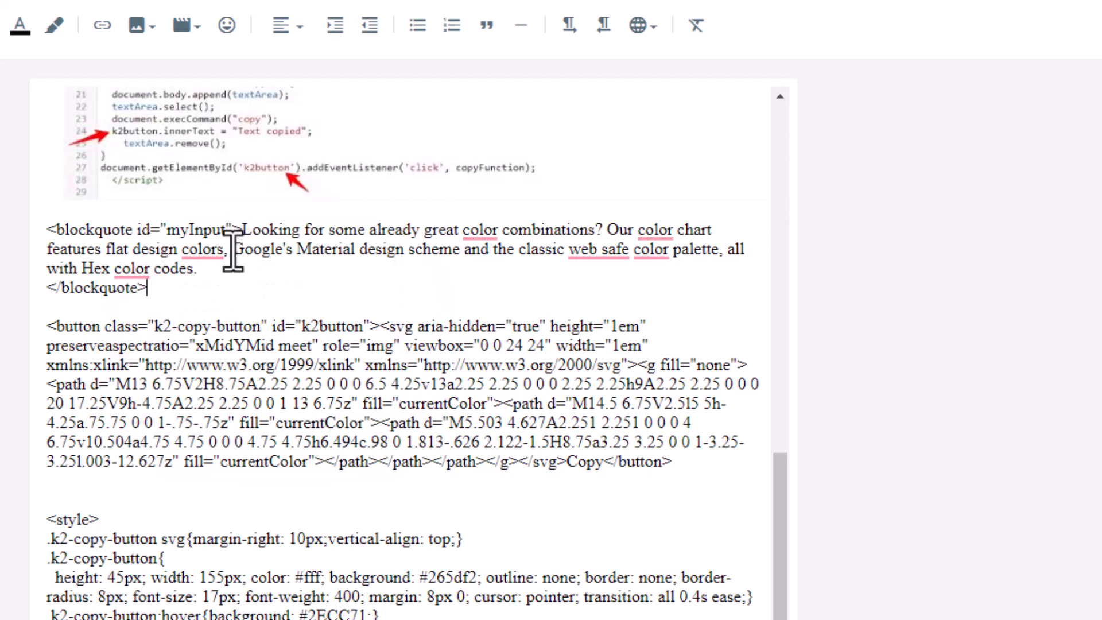
{"action": "double_click", "coordinate": [270, 230]}
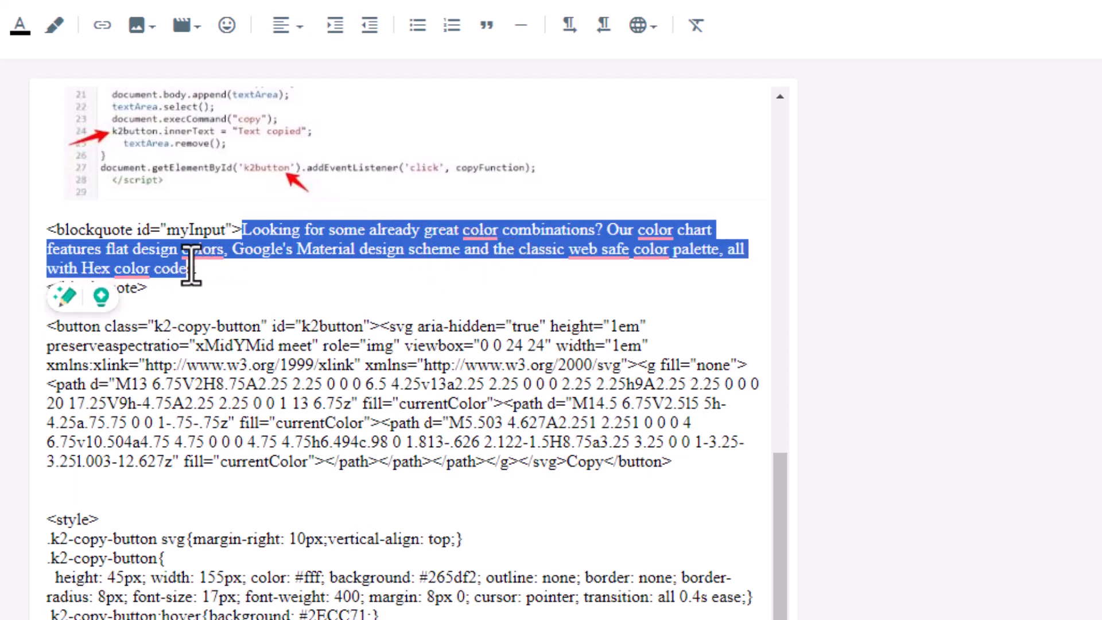
{"action": "scroll", "scroll_direction": "down", "scroll_amount": 3}
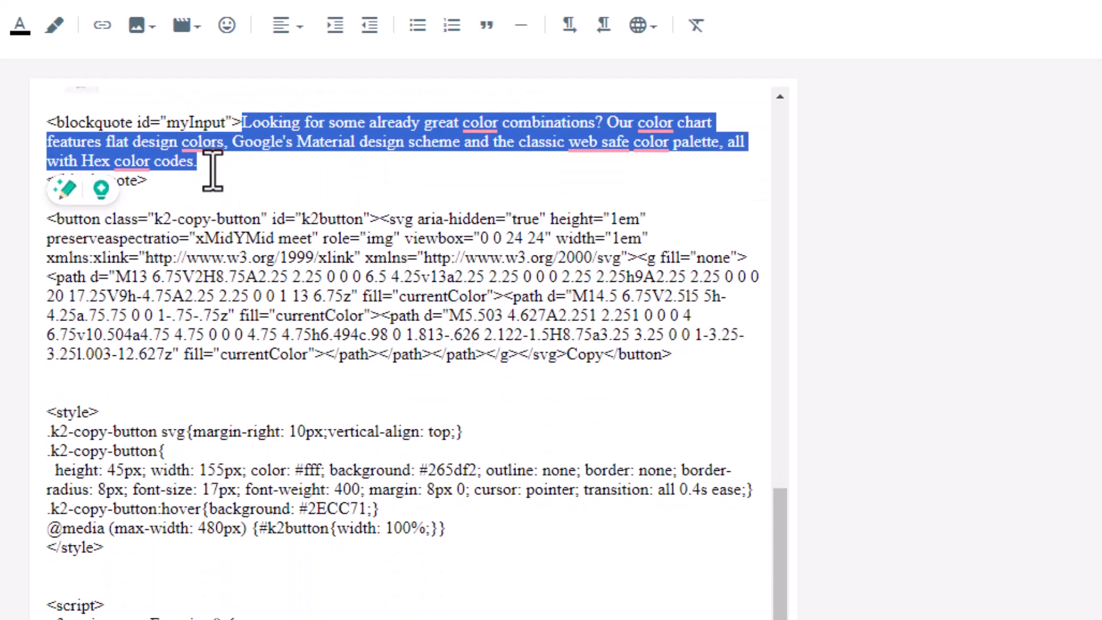
{"action": "left_click", "coordinate": [271, 141]}
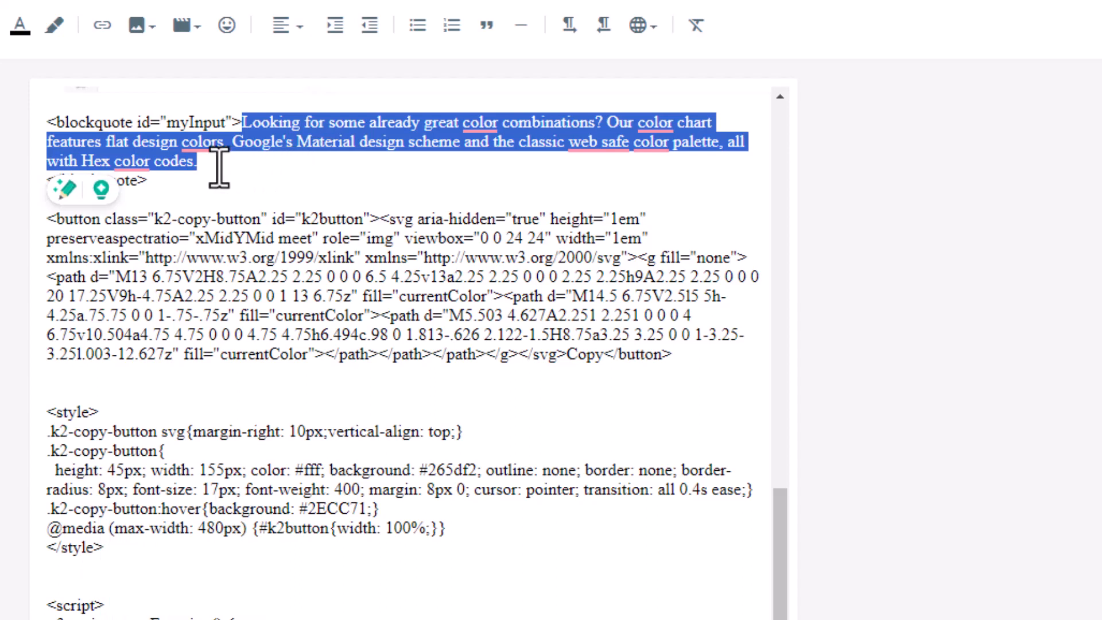
{"action": "left_click", "coordinate": [242, 122]}
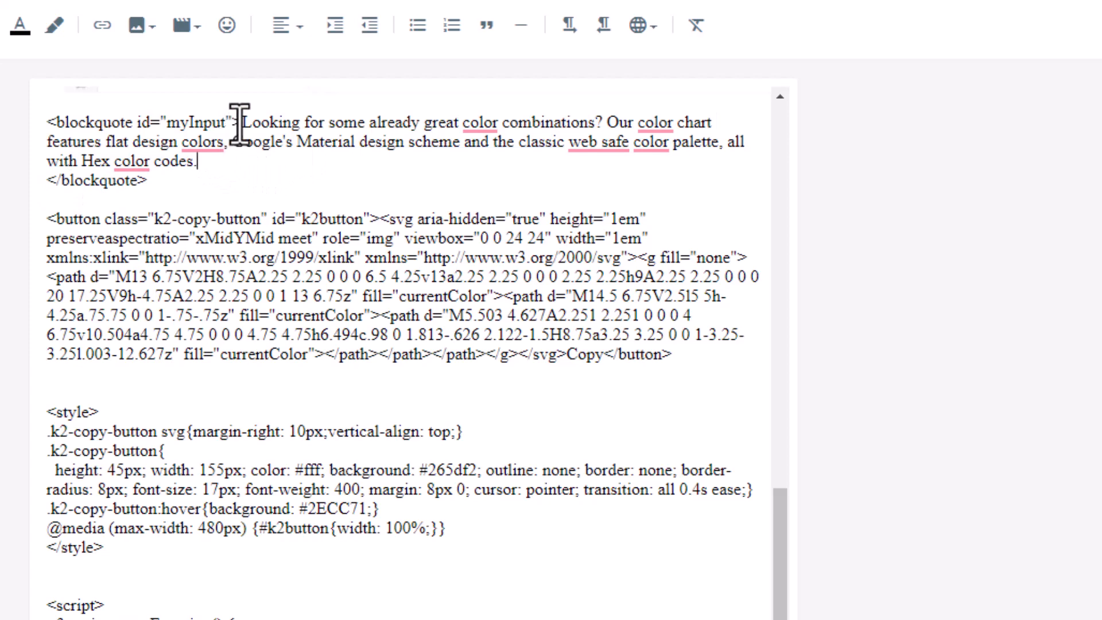
{"action": "mouse_move", "coordinate": [40, 122]}
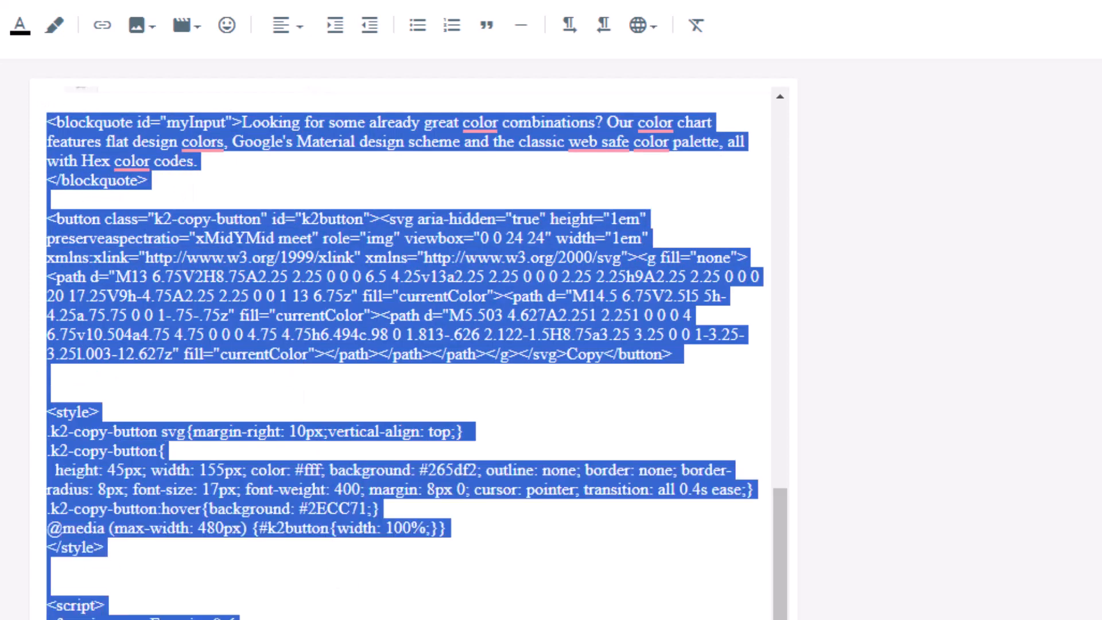
{"action": "scroll", "scroll_direction": "down", "scroll_amount": 3}
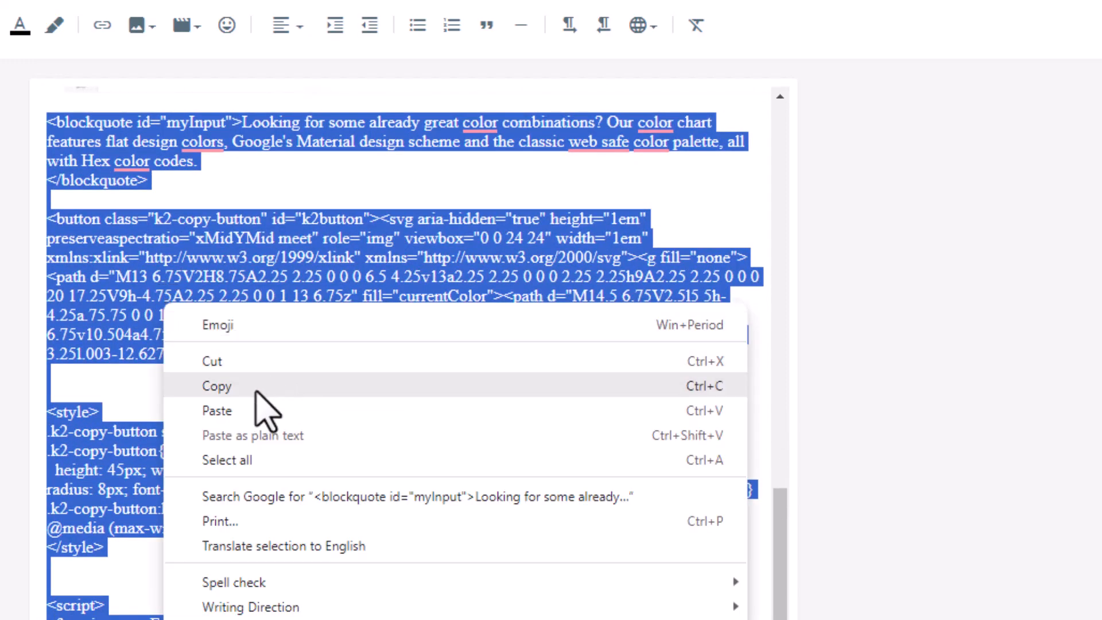
{"action": "left_click", "coordinate": [216, 386]}
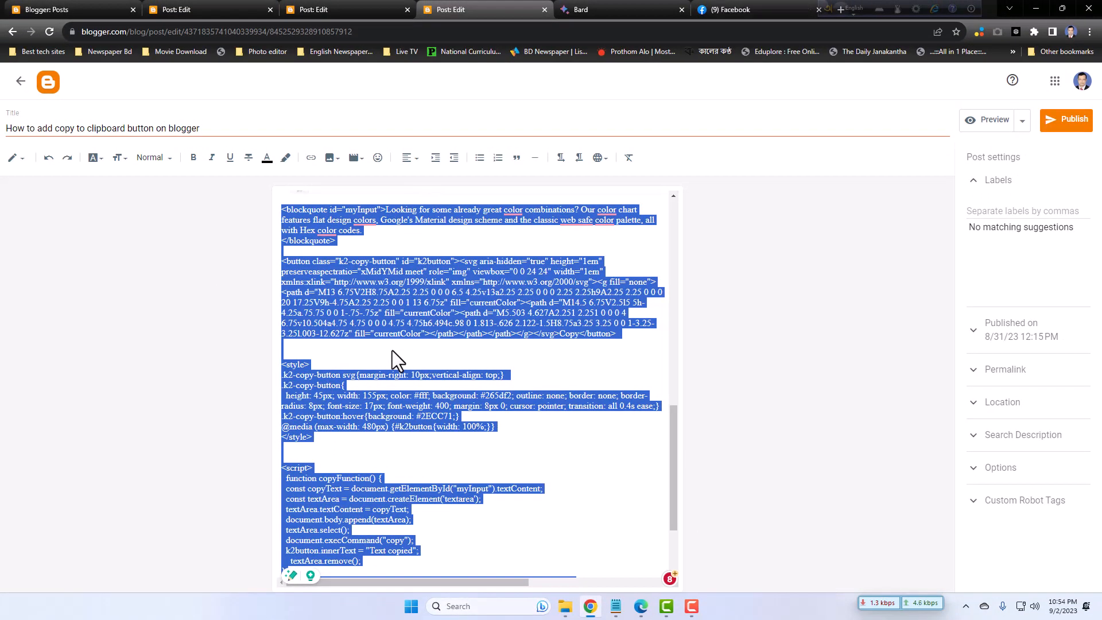
{"action": "left_click", "coordinate": [189, 9]}
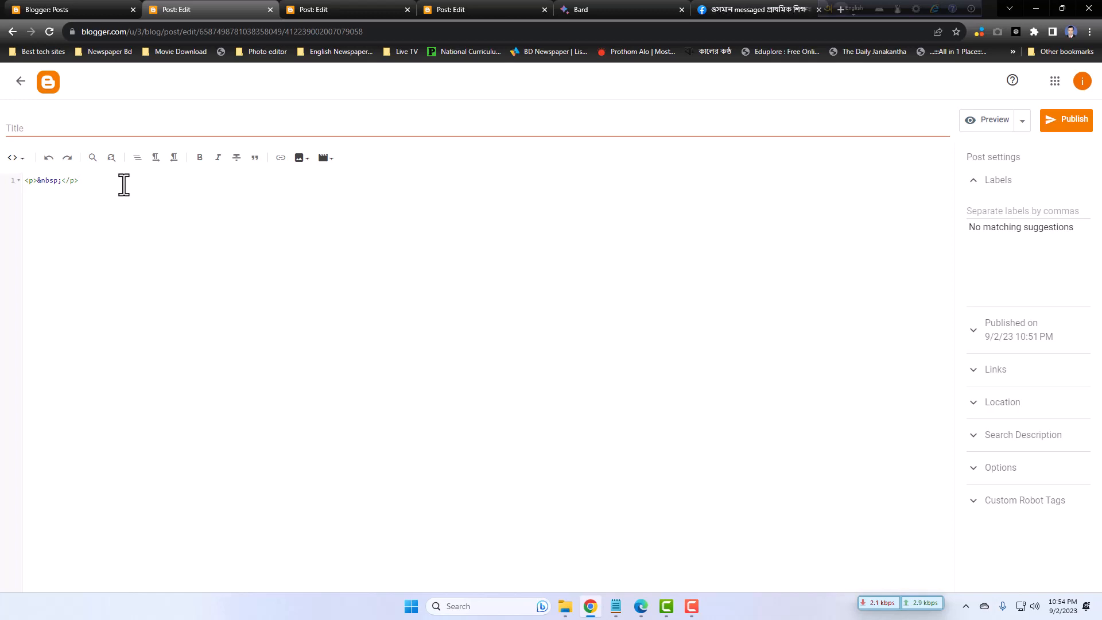
Paste the copied copy-button code into the draft's HTML editor
{"action": "right_click", "coordinate": [77, 180]}
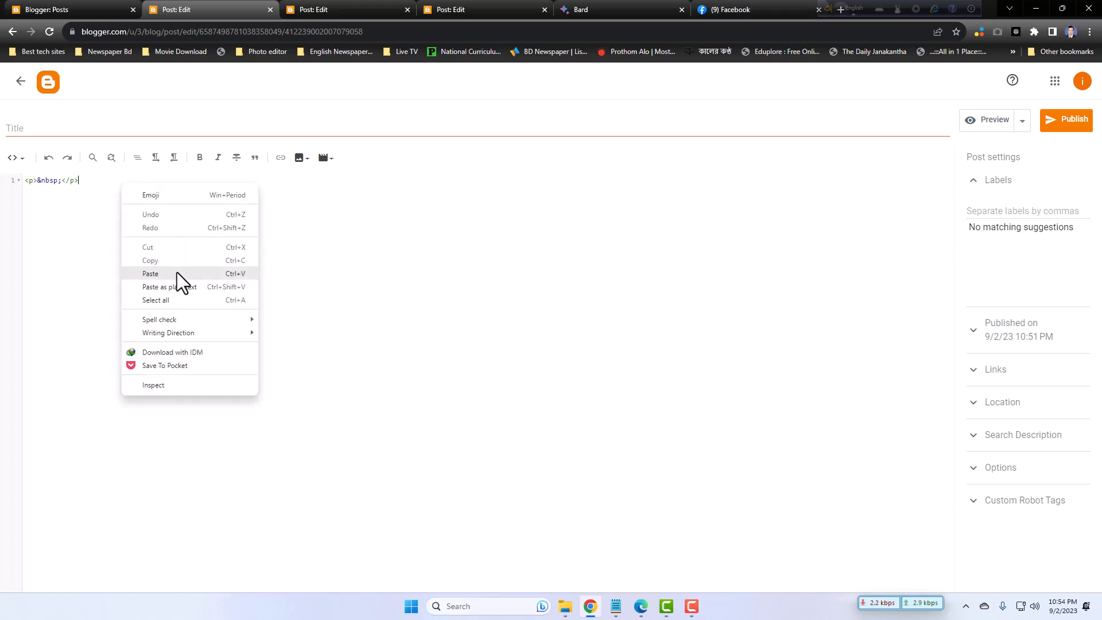
{"action": "left_click", "coordinate": [151, 273]}
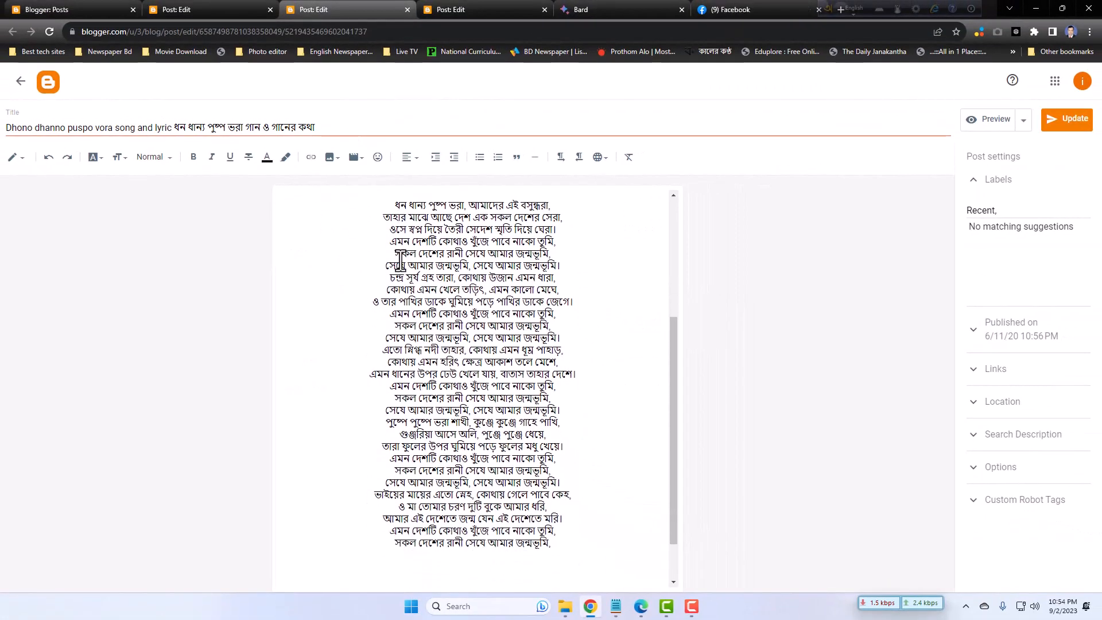
Paste the Bengali lyrics over the blockquote sample text and switch to Compose view
{"action": "left_click_drag", "start_coordinate": [401, 204], "coordinate": [563, 519]}
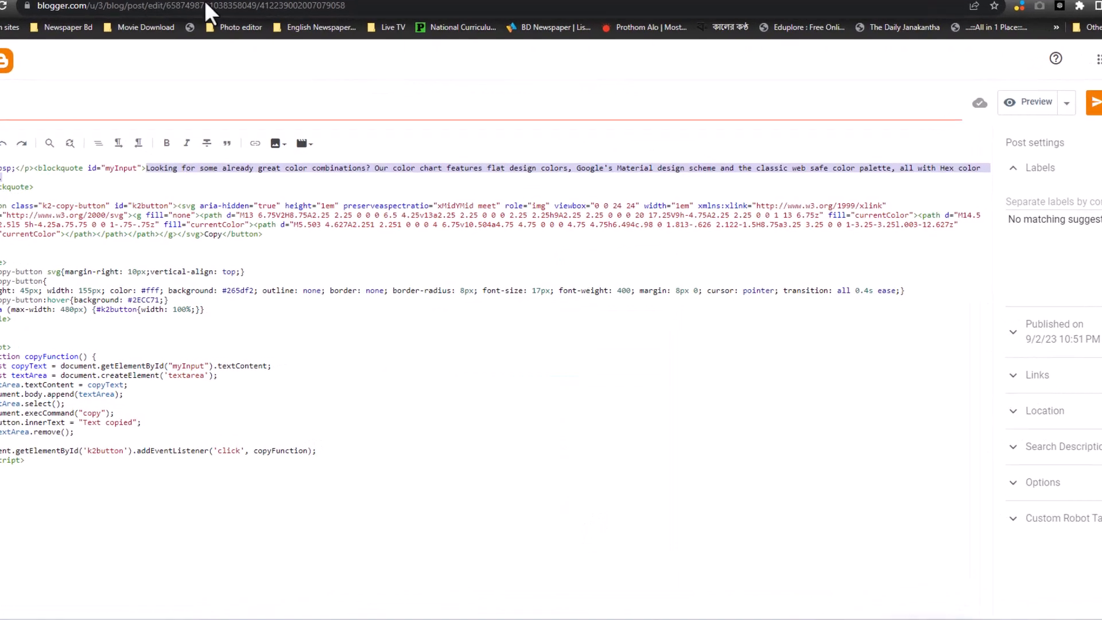
{"action": "right_click", "coordinate": [75, 136]}
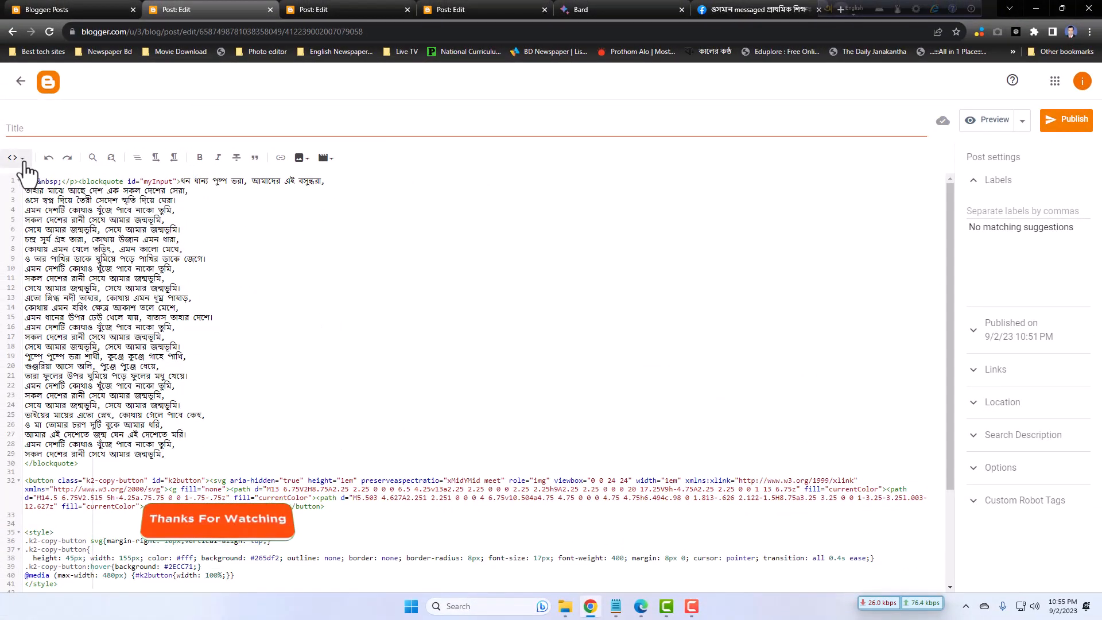
{"action": "left_click", "coordinate": [24, 157]}
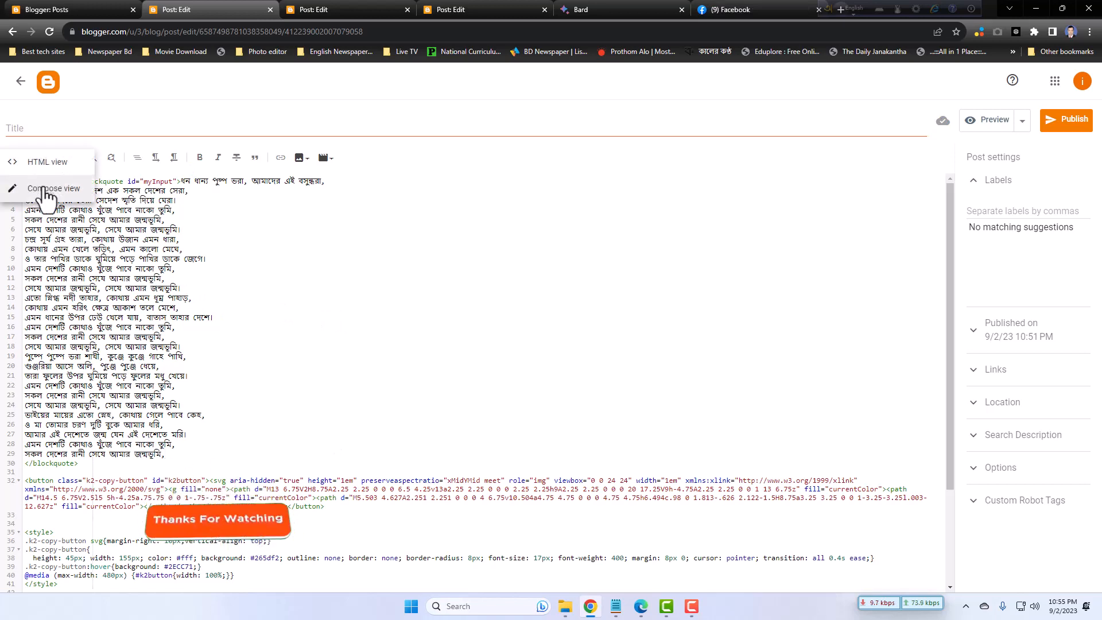
{"action": "left_click", "coordinate": [54, 189]}
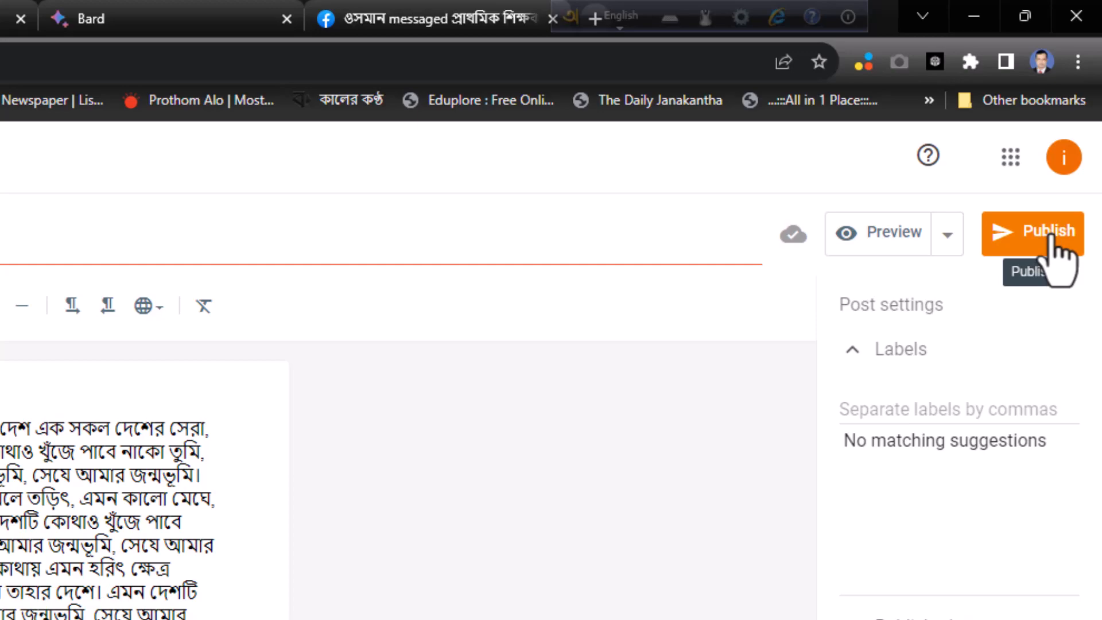
Publish the lyrics post and confirm in the Publish post? dialog
{"action": "left_click", "coordinate": [1034, 232]}
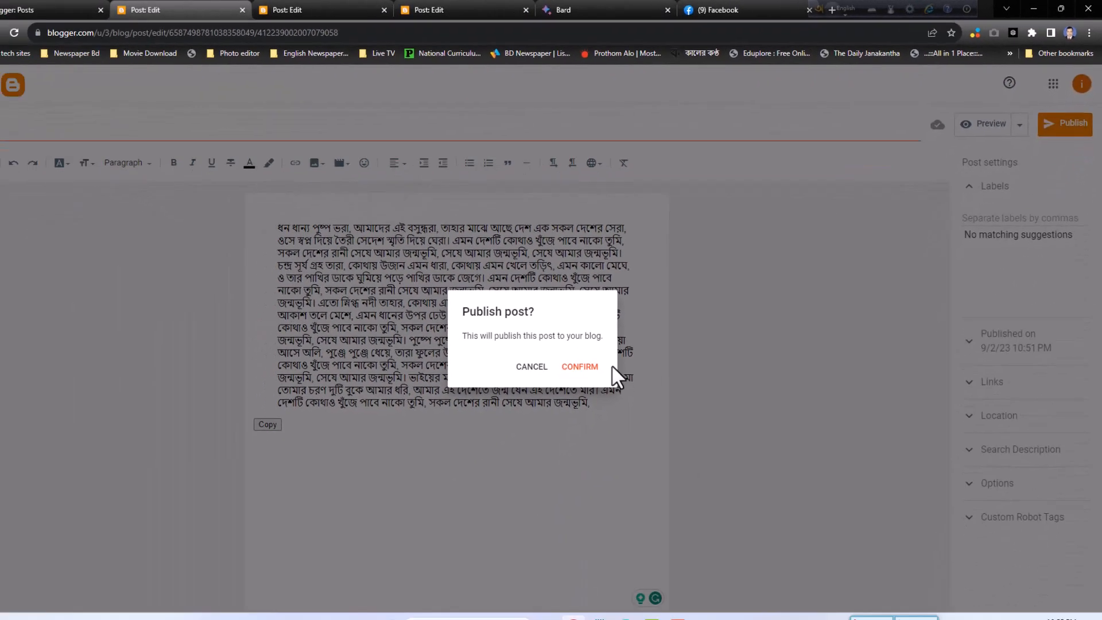
{"action": "left_click", "coordinate": [580, 367]}
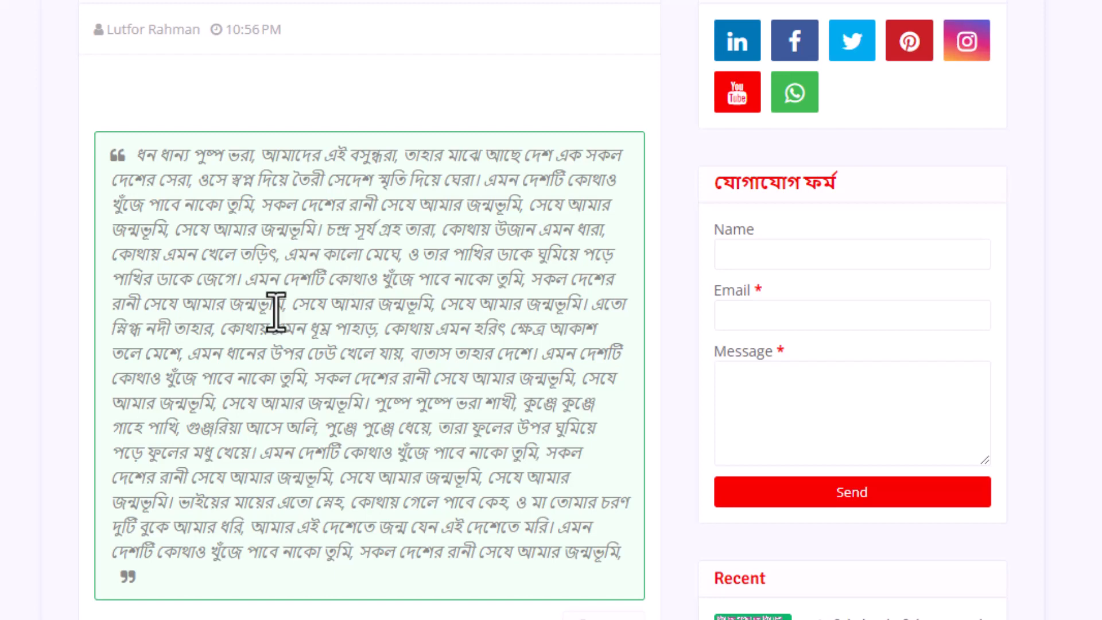
{"action": "mouse_move", "coordinate": [295, 139]}
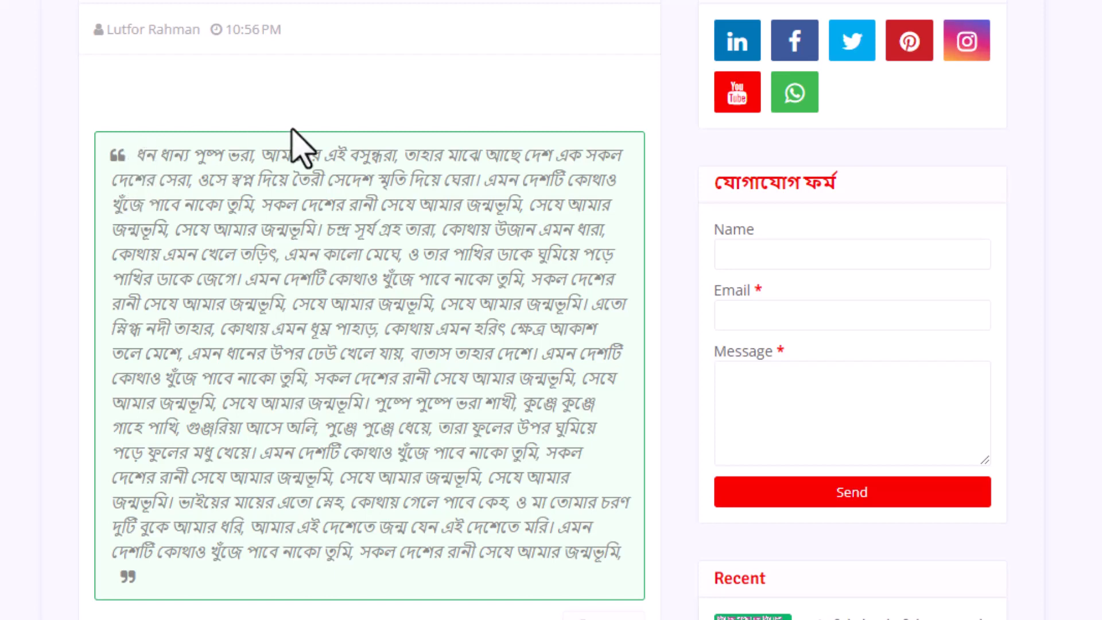
Click the green Copy button below the quote box so it shows Text copied
{"action": "scroll", "scroll_direction": "down", "scroll_amount": 3}
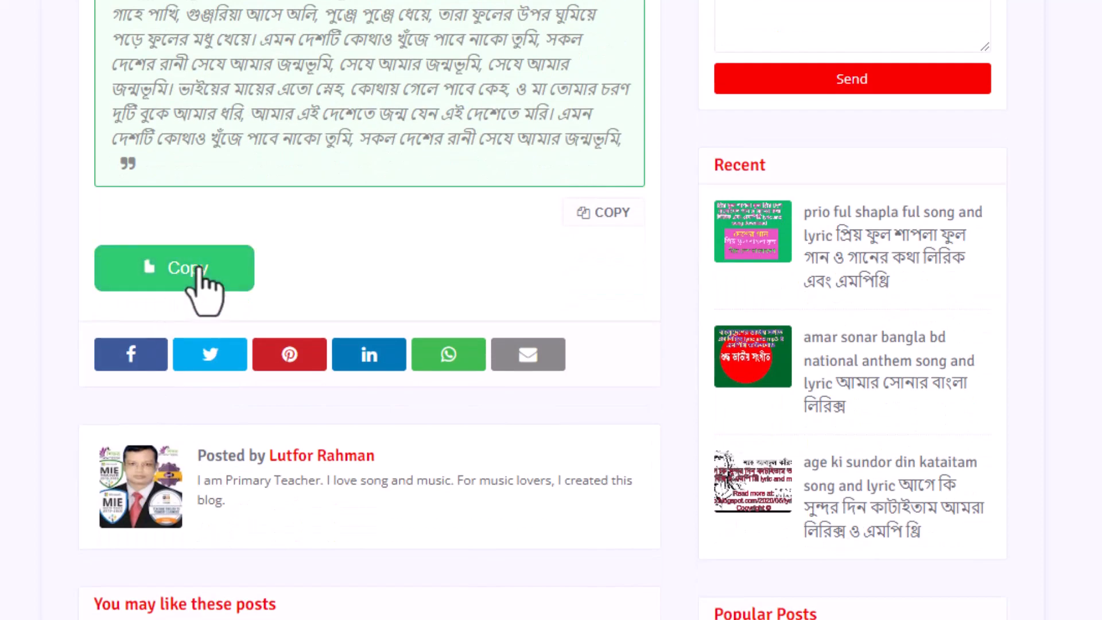
{"action": "left_click", "coordinate": [183, 268]}
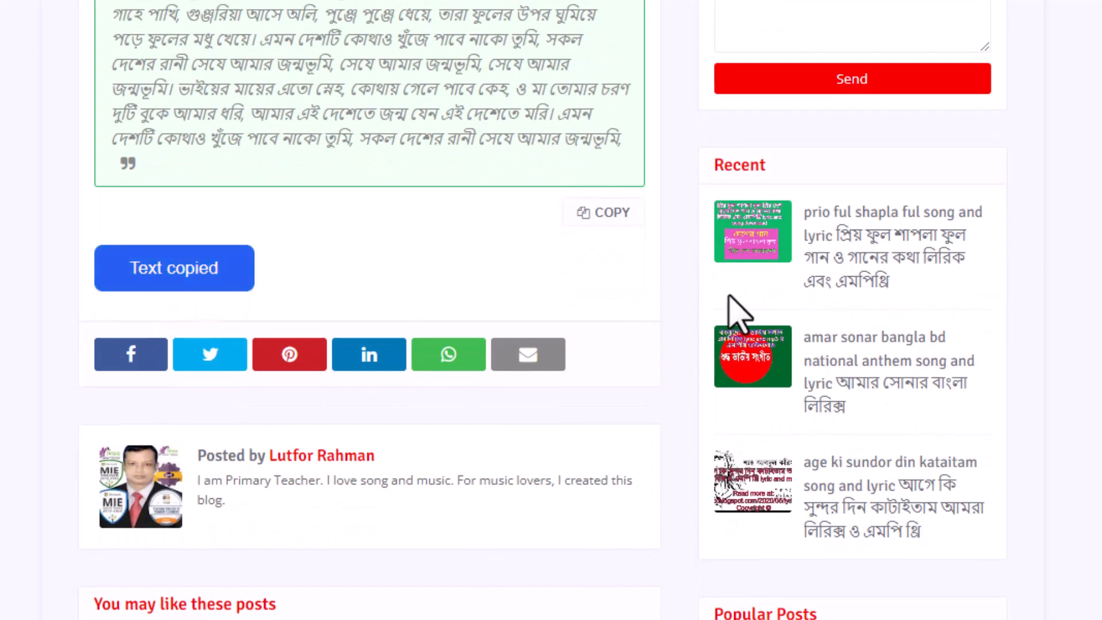
{"action": "scroll", "scroll_direction": "up", "scroll_amount": 3}
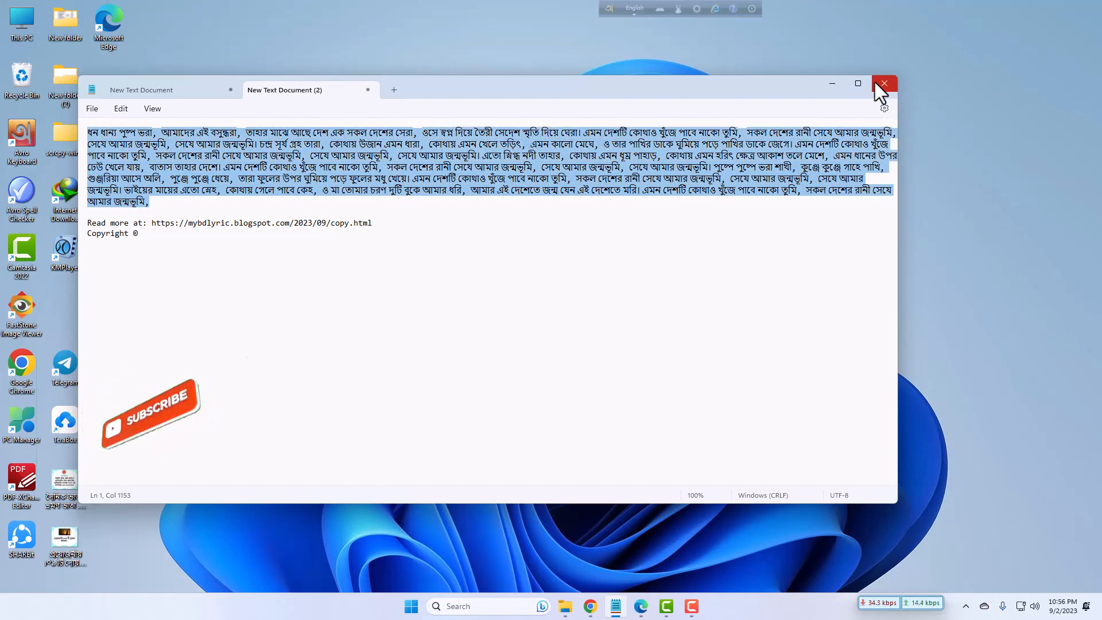
Close Notepad and dismiss the desktop right-click menu without choosing anything
{"action": "left_click", "coordinate": [884, 84]}
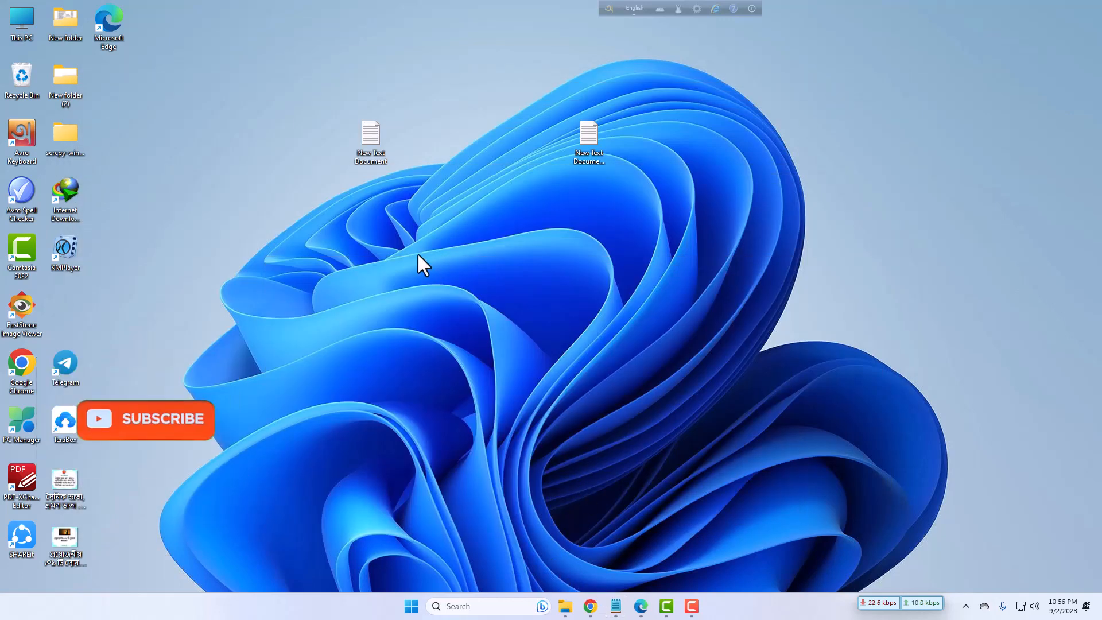
{"action": "mouse_move", "coordinate": [546, 344]}
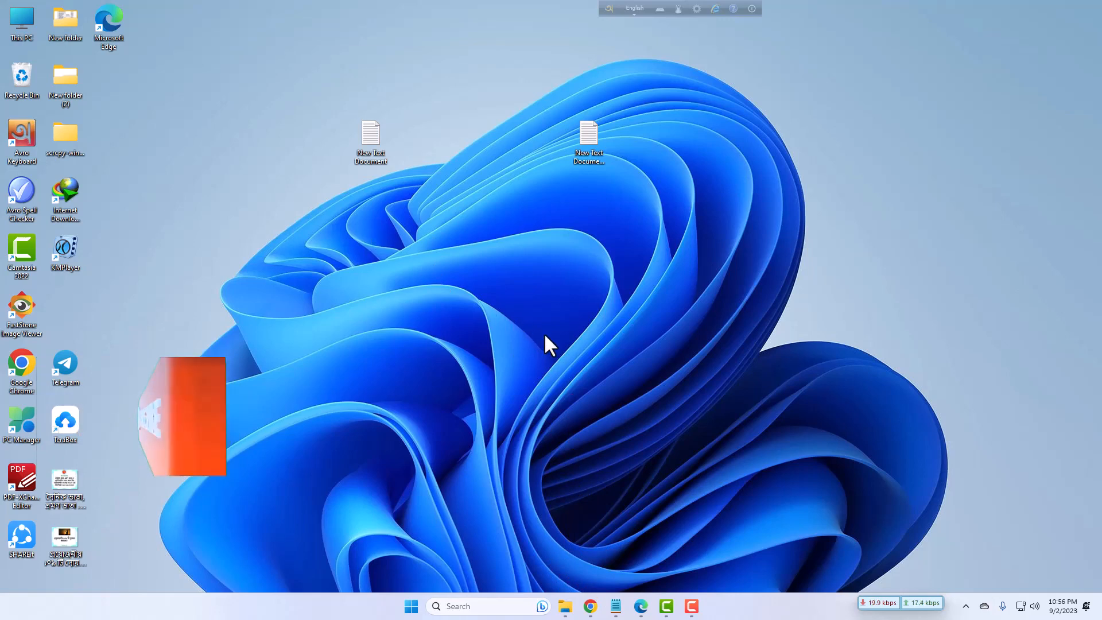
{"action": "right_click", "coordinate": [549, 344]}
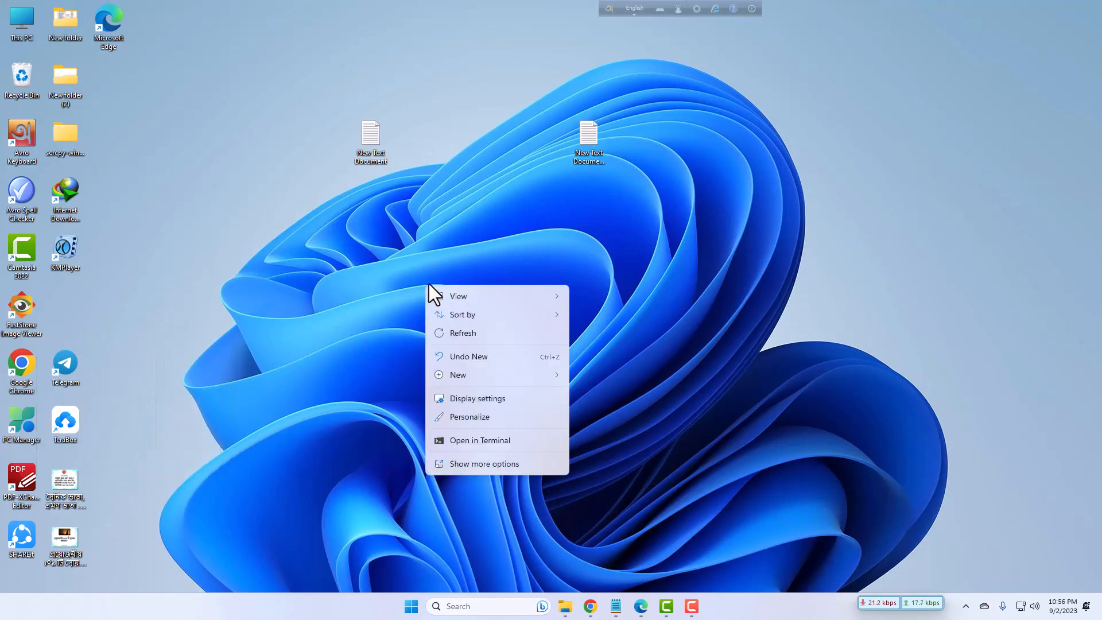
{"action": "left_click", "coordinate": [584, 339]}
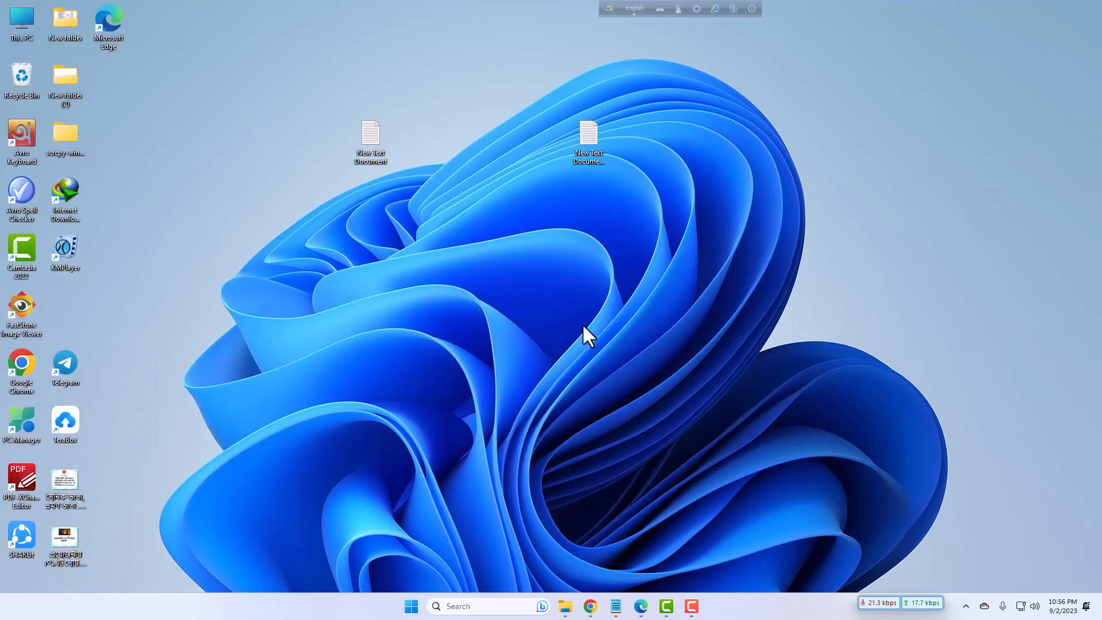
{"action": "mouse_move", "coordinate": [574, 337]}
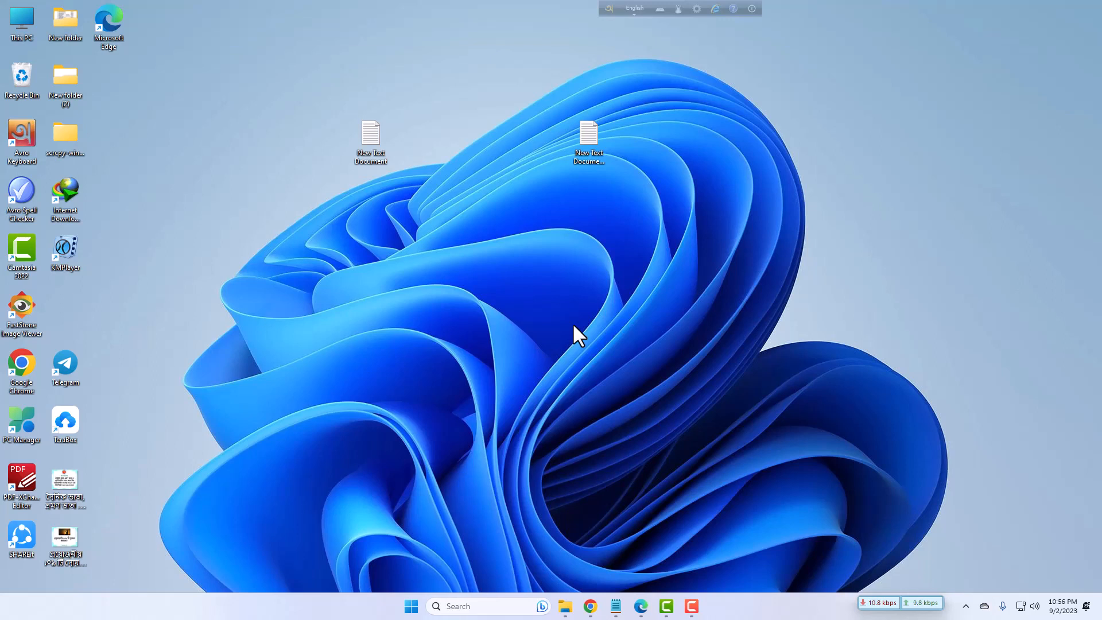
{"action": "mouse_move", "coordinate": [667, 594]}
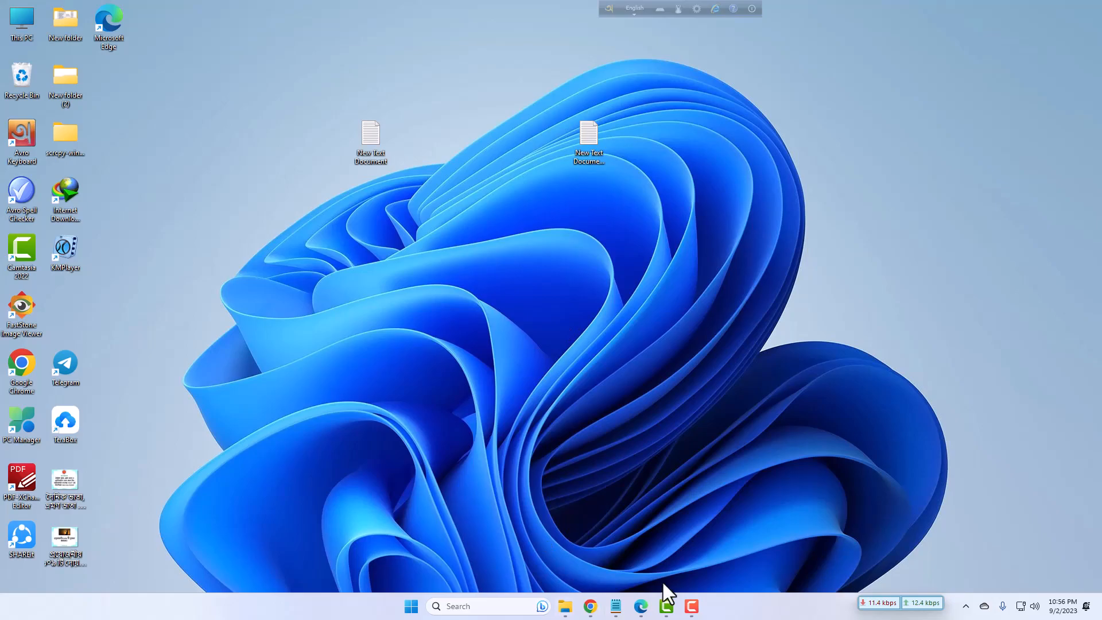